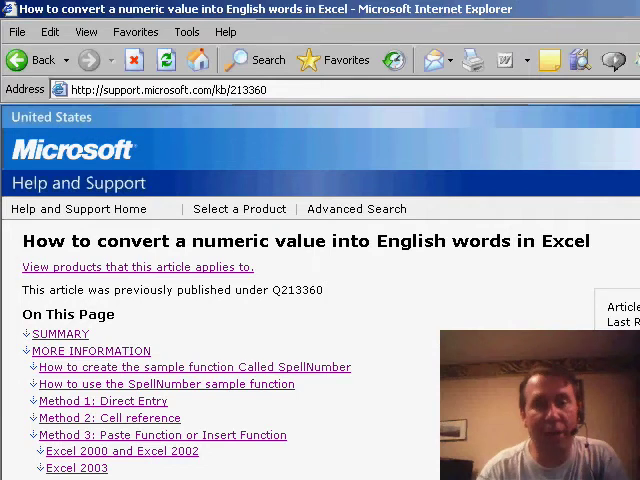
# - Scroll through the SpellNumber code listing in the support article to its end
pyautogui.scroll(-3)
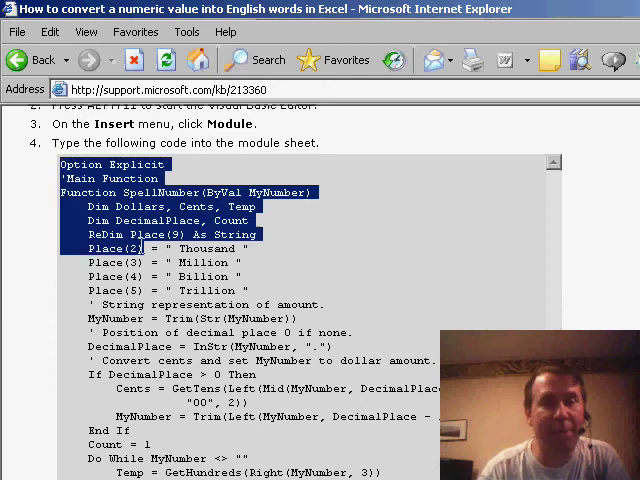
pyautogui.scroll(-3)
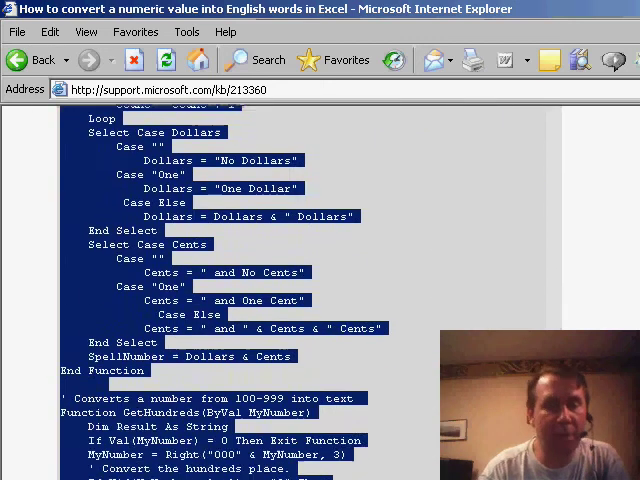
pyautogui.scroll(-3)
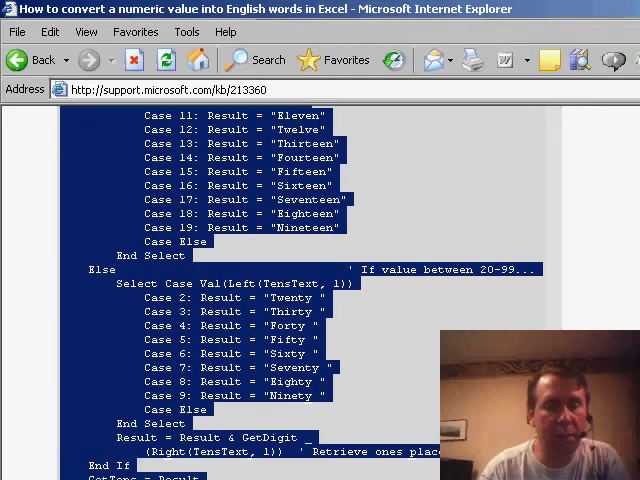
pyautogui.scroll(-3)
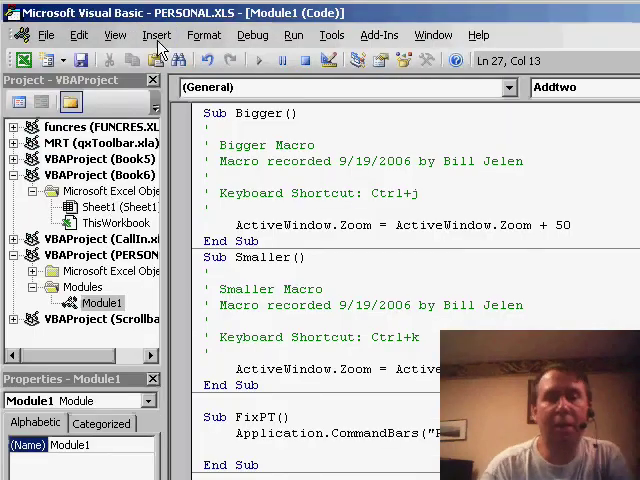
# - Insert a new module into the VBAProject (Book6) via Insert > Module
pyautogui.click(118, 222)
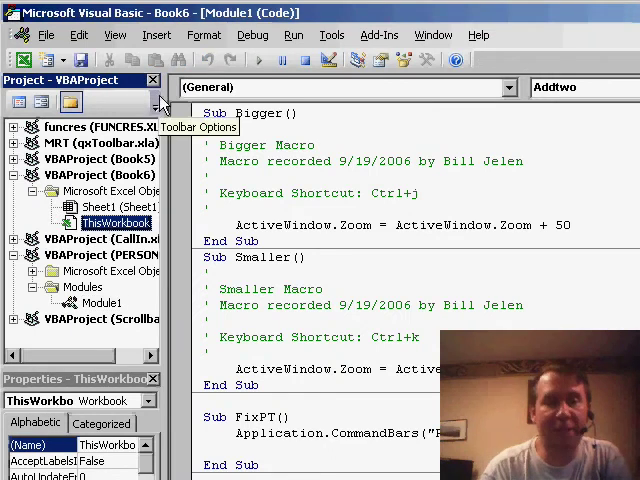
pyautogui.click(156, 34)
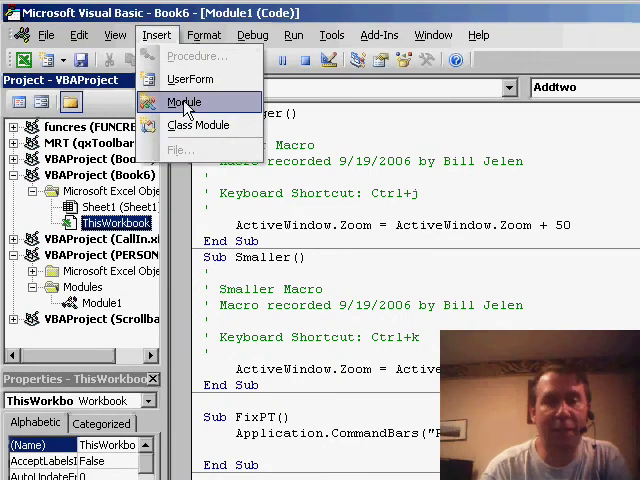
pyautogui.click(184, 102)
pyautogui.write('=SPELLN')
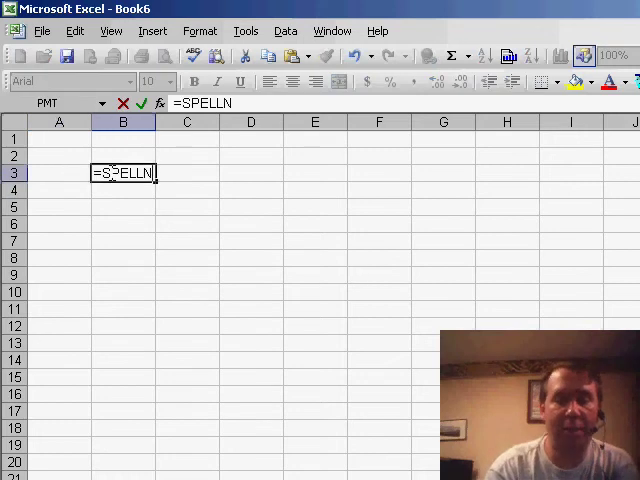
# - Enter =SPELLNUMBER(1234.56) in B3 to spell out the dollar amount
pyautogui.write('UMBER(1')
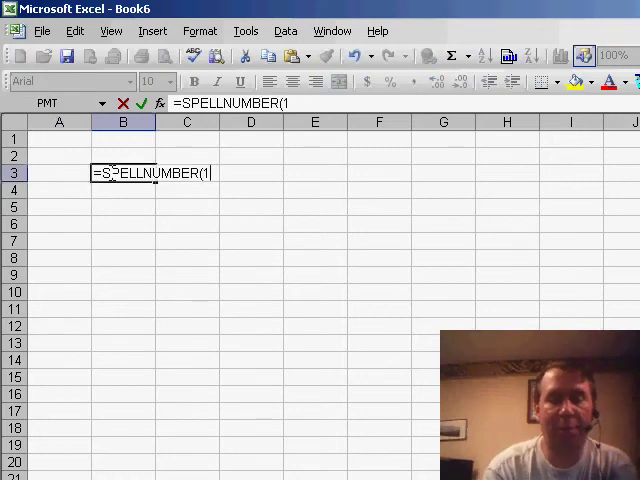
pyautogui.press('Return')
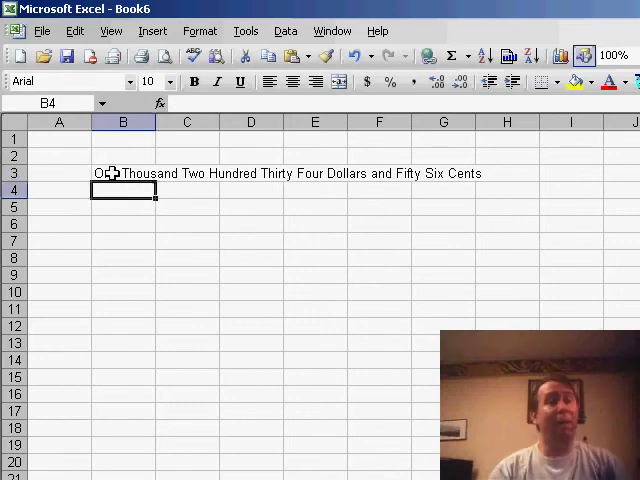
pyautogui.click(123, 173)
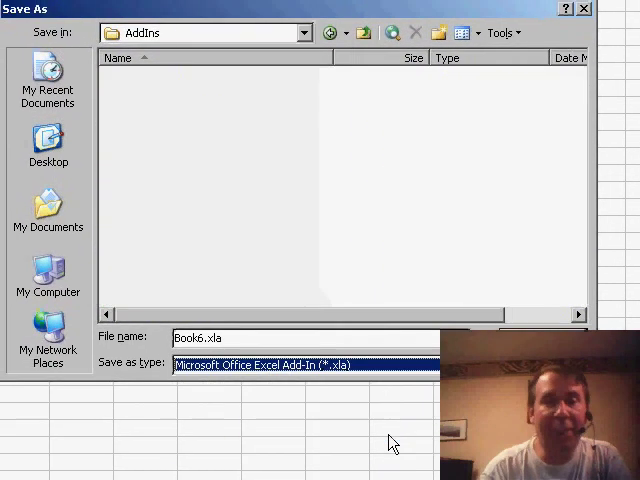
pyautogui.moveTo(190, 52)
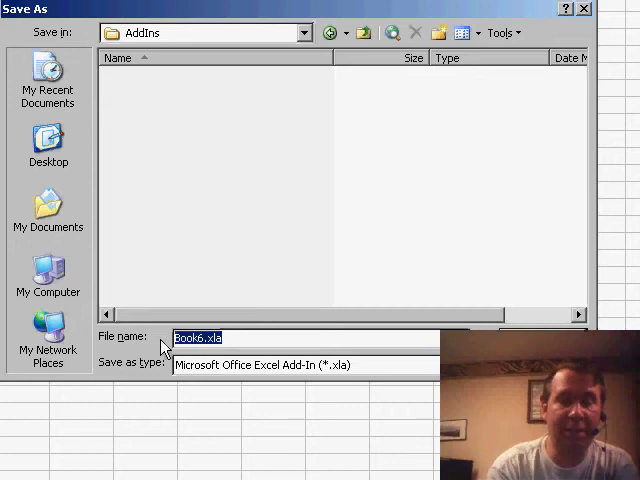
# - Save the workbook as the add-in file 'SpellNumber'
pyautogui.write('SpellNumber')
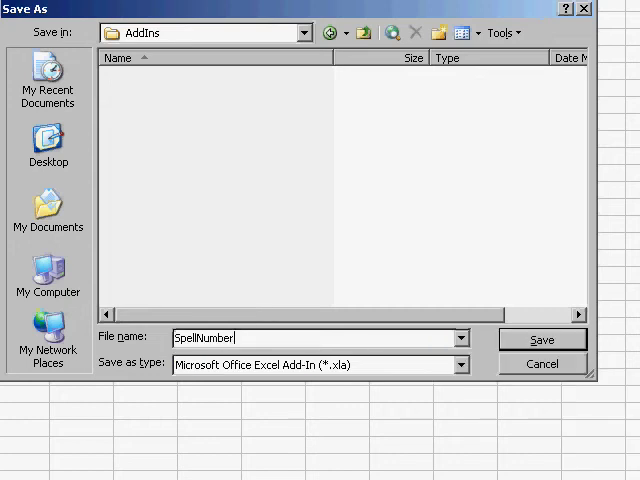
pyautogui.click(541, 338)
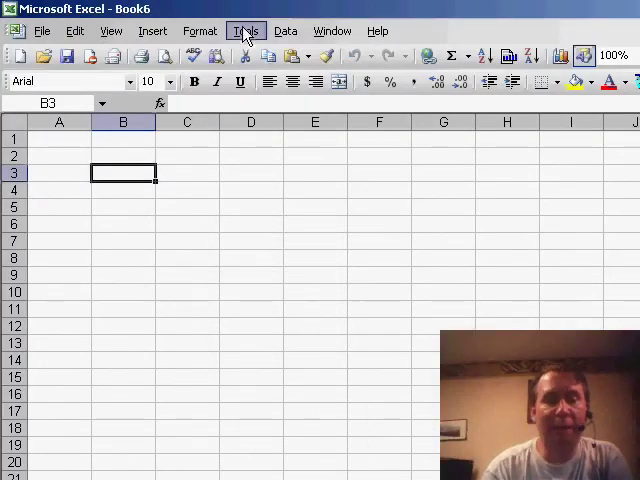
# - Browse to SpellNumber.xla in Tools > Add-Ins and enable the Spellnumber add-in
pyautogui.click(245, 30)
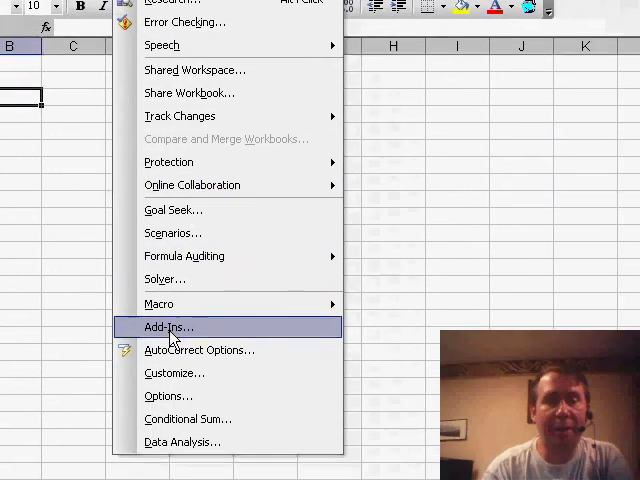
pyautogui.click(167, 327)
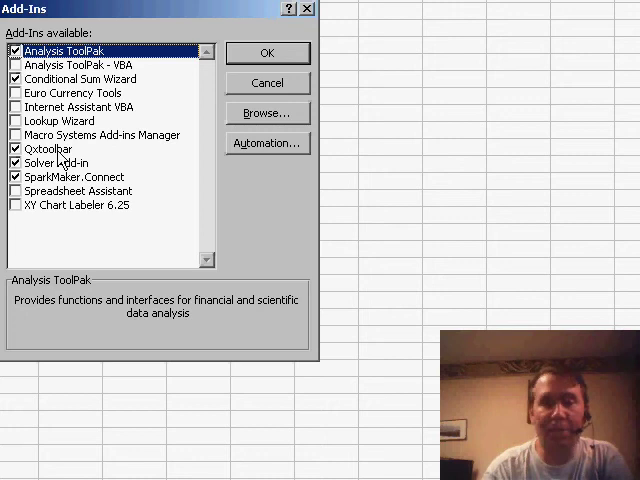
pyautogui.click(267, 113)
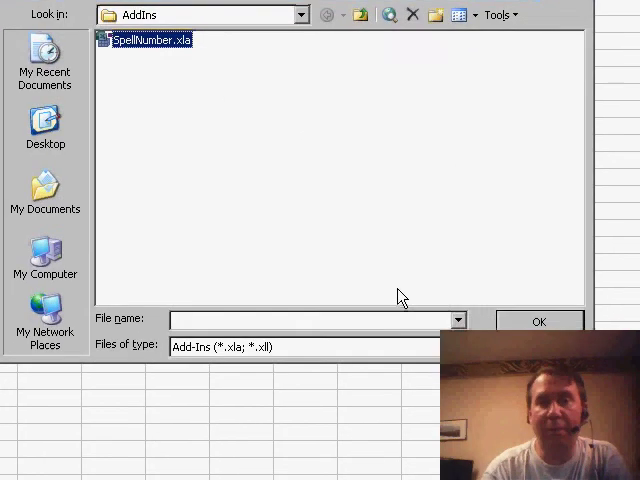
pyautogui.click(538, 321)
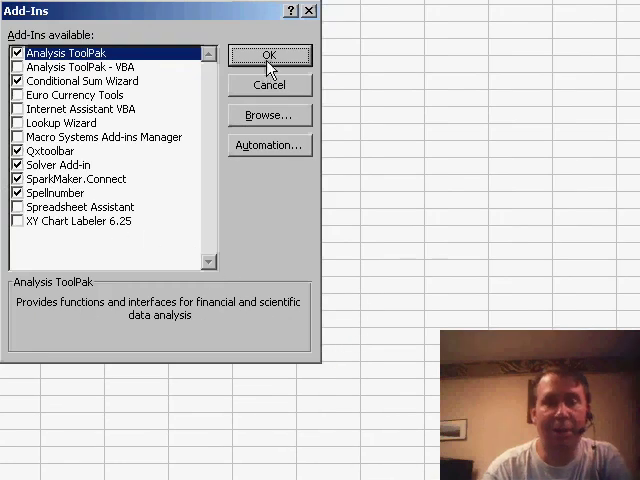
pyautogui.click(269, 55)
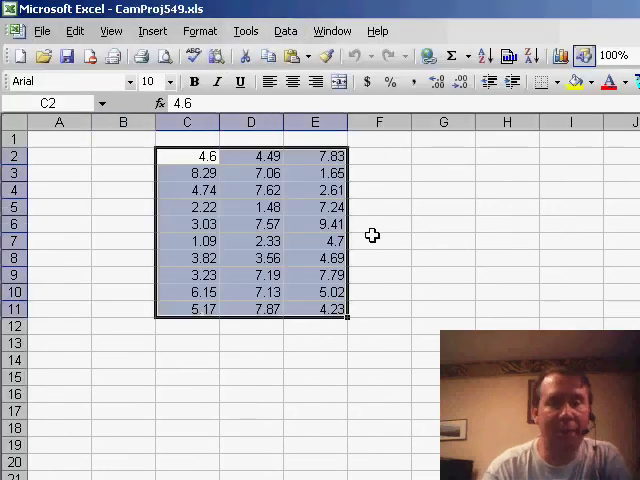
# - Enter =SPELLNUMBER(E4) in cell F4 of CamProj549
pyautogui.click(378, 190)
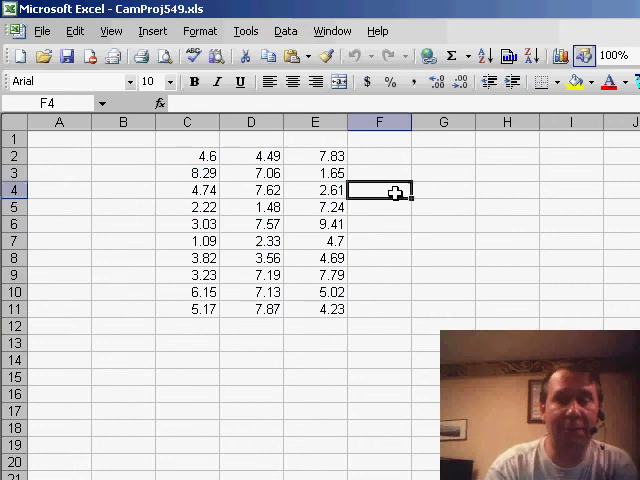
pyautogui.write('=SPELLNU')
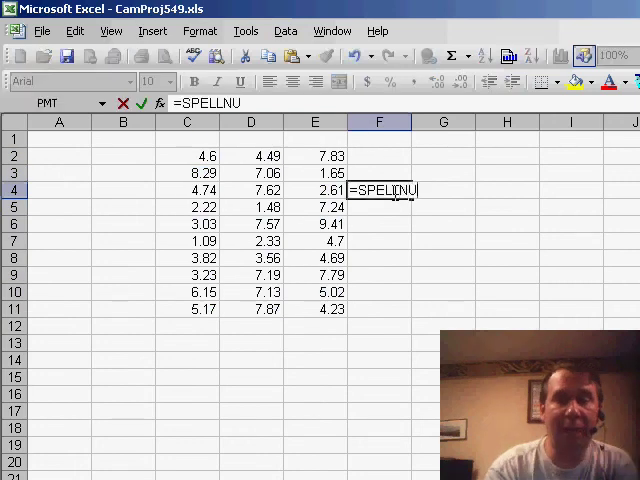
pyautogui.press('Return')
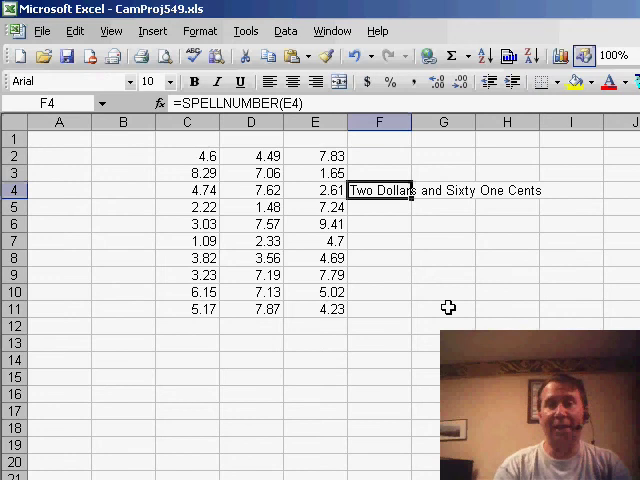